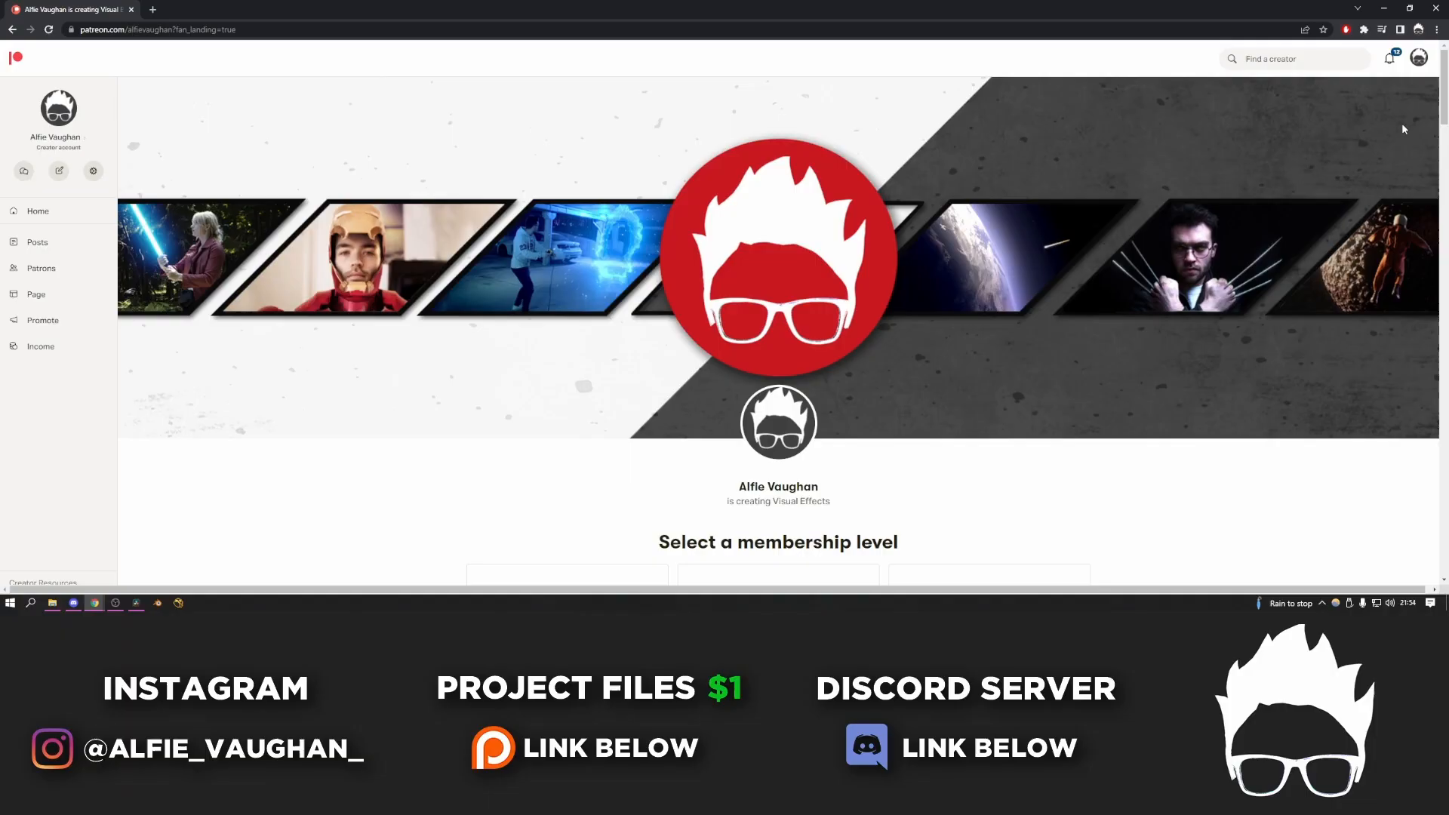
Step: Start a new photo scan and capture several shots of the amp from different angles
scroll(down, 3)
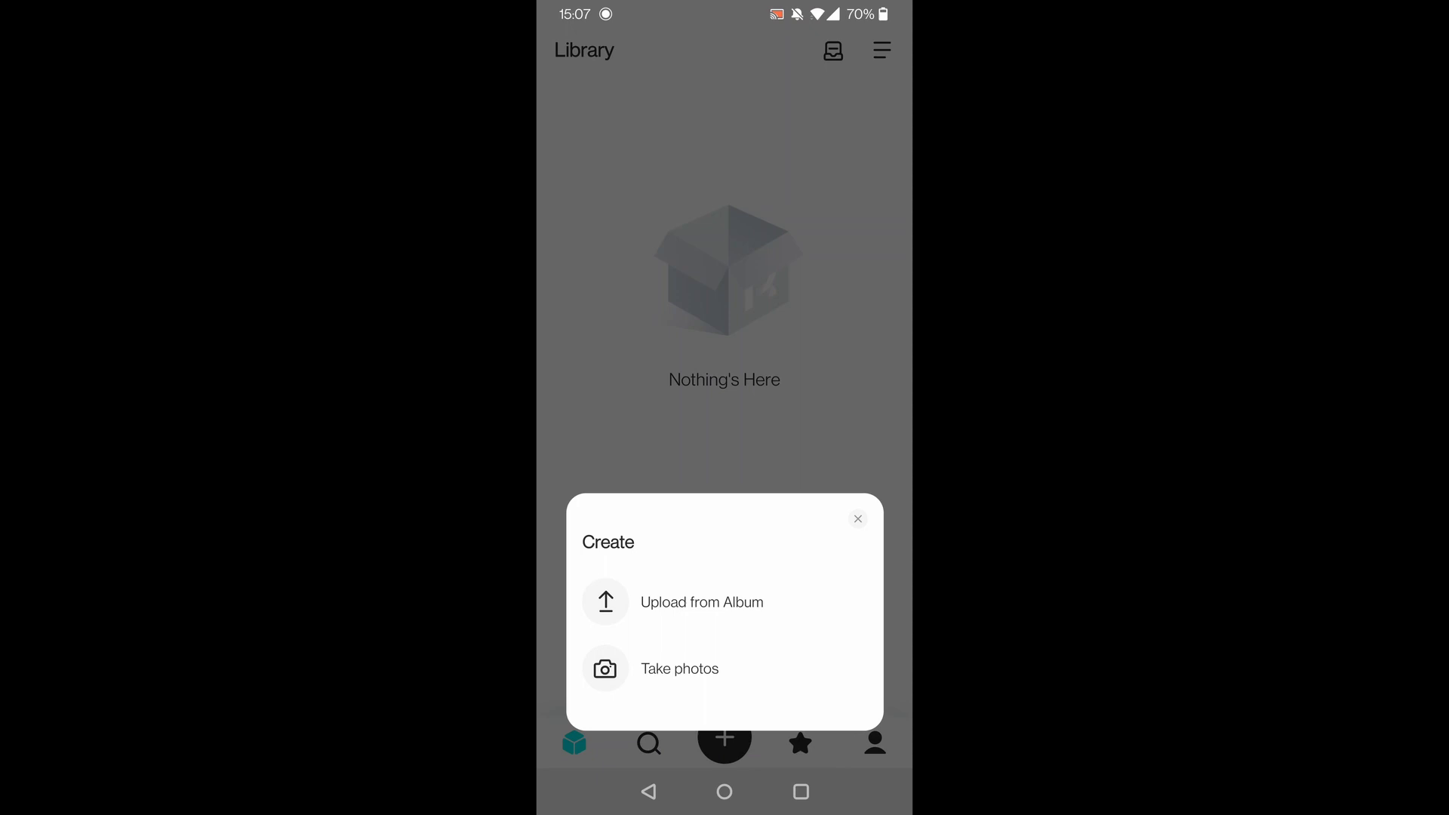
click(680, 669)
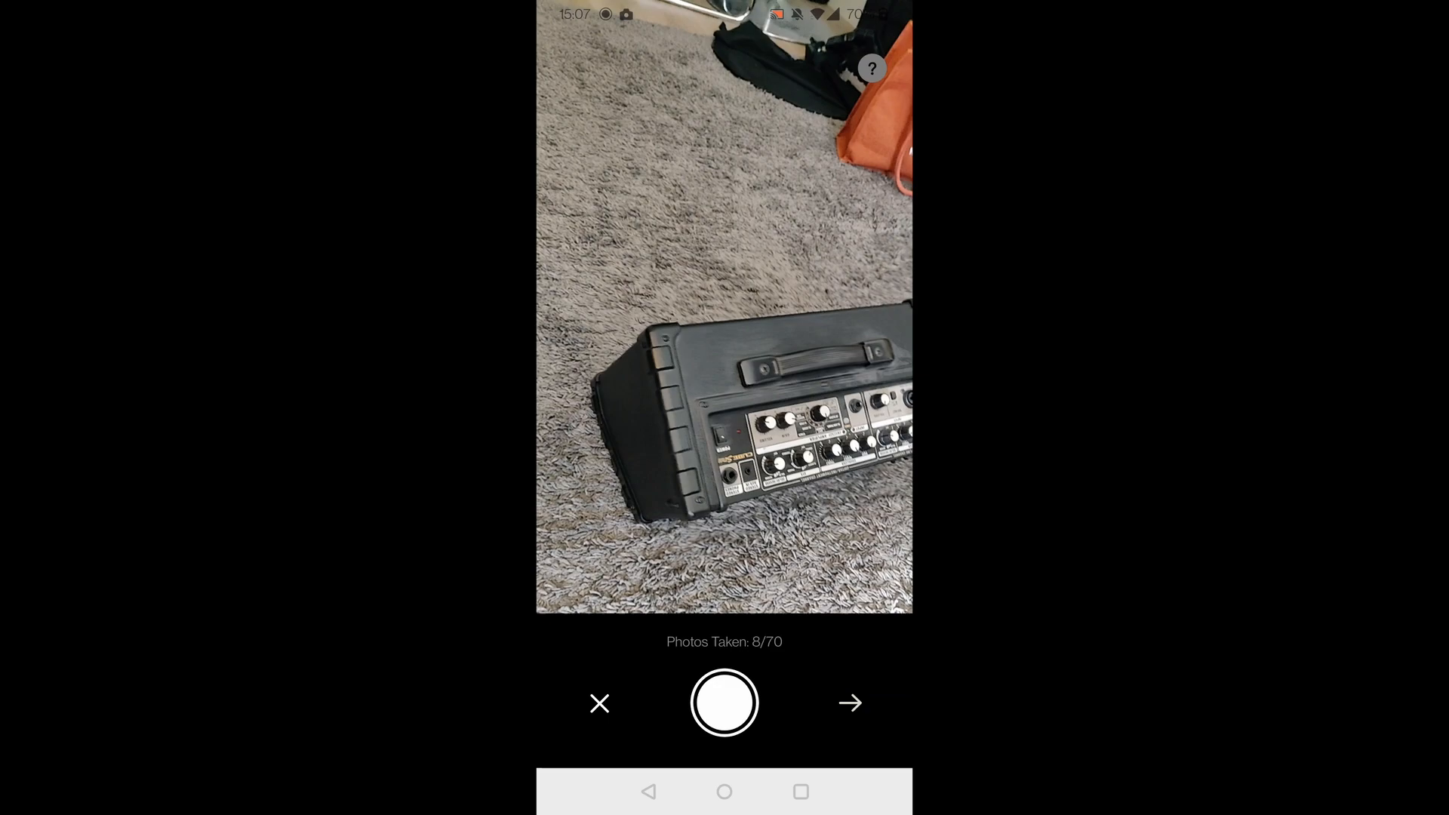
click(724, 702)
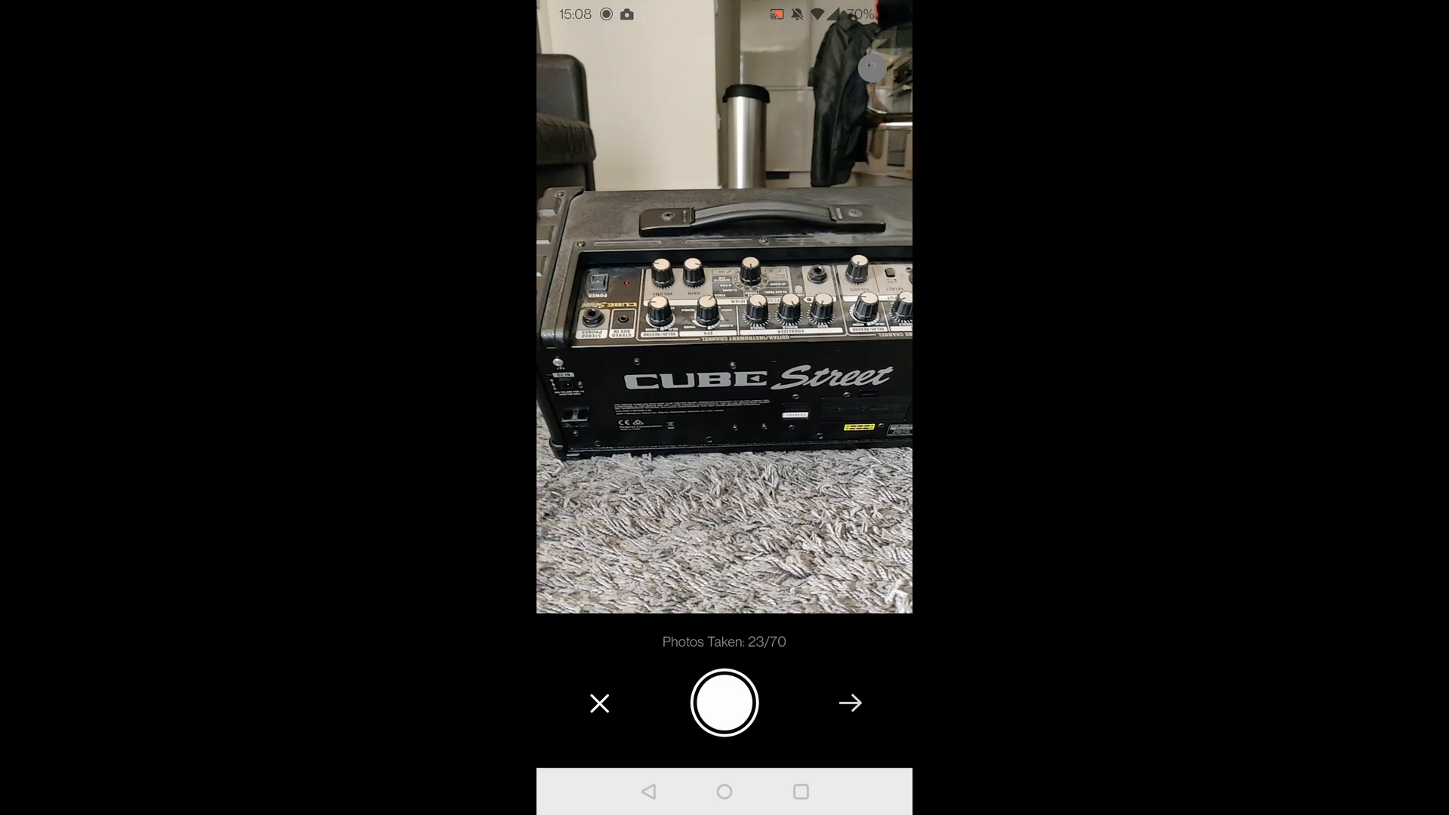
click(724, 703)
text(amp)
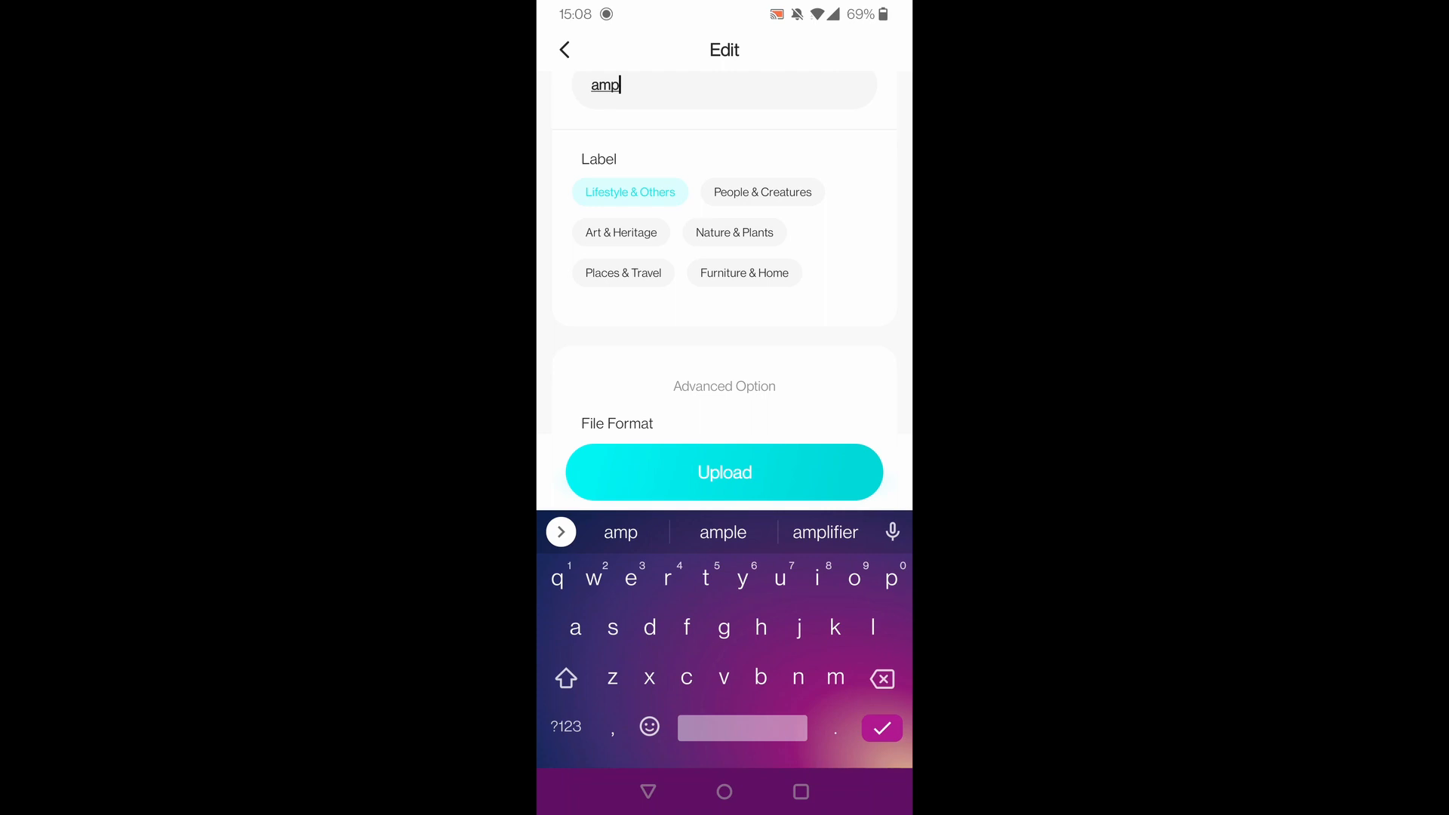
Step: Upload the 'amp' scan photos under Lifestyle & Others for processing
click(725, 473)
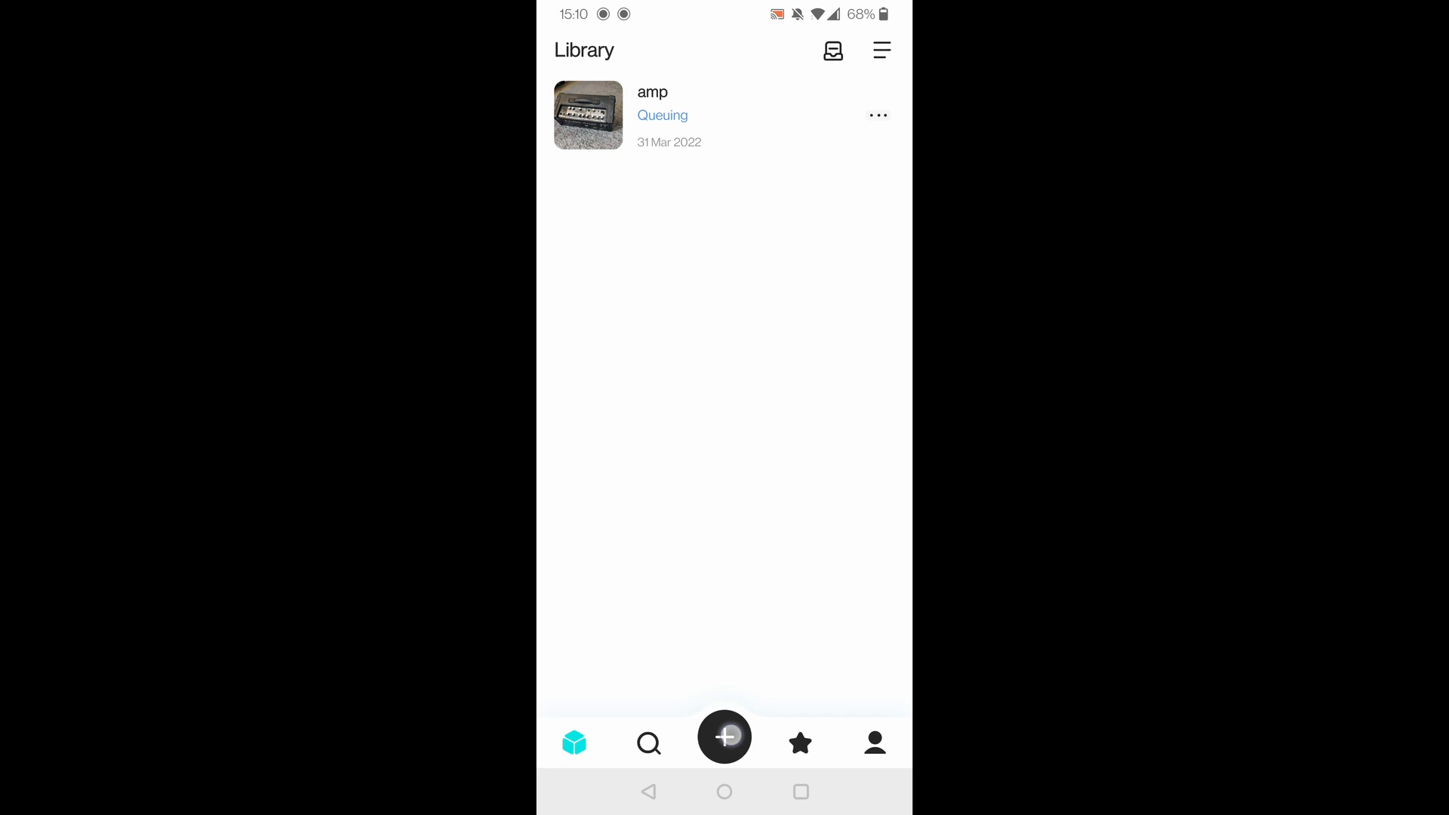
Step: Export the processed amp scan using a Free Export coupon
click(588, 114)
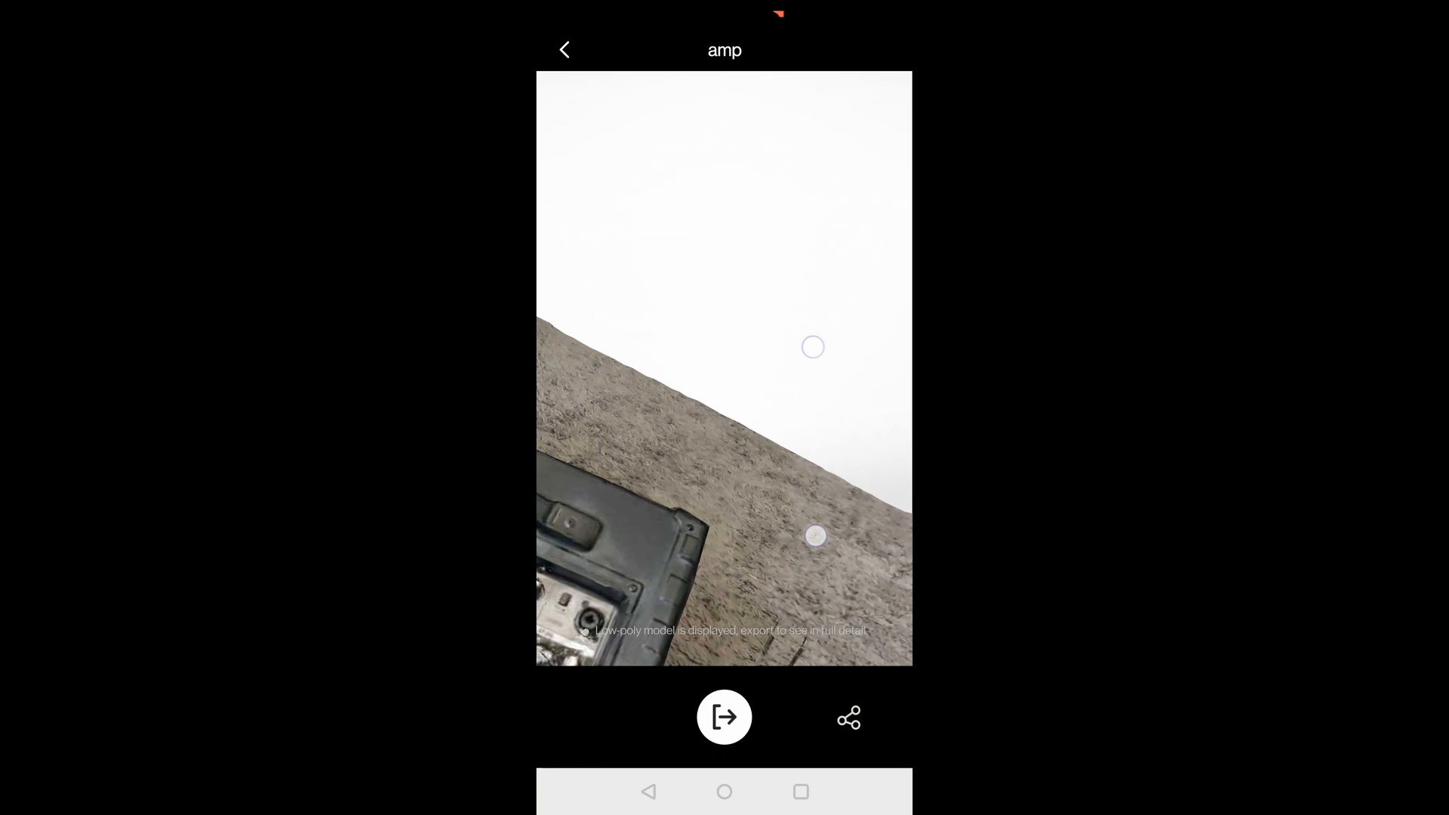
click(724, 717)
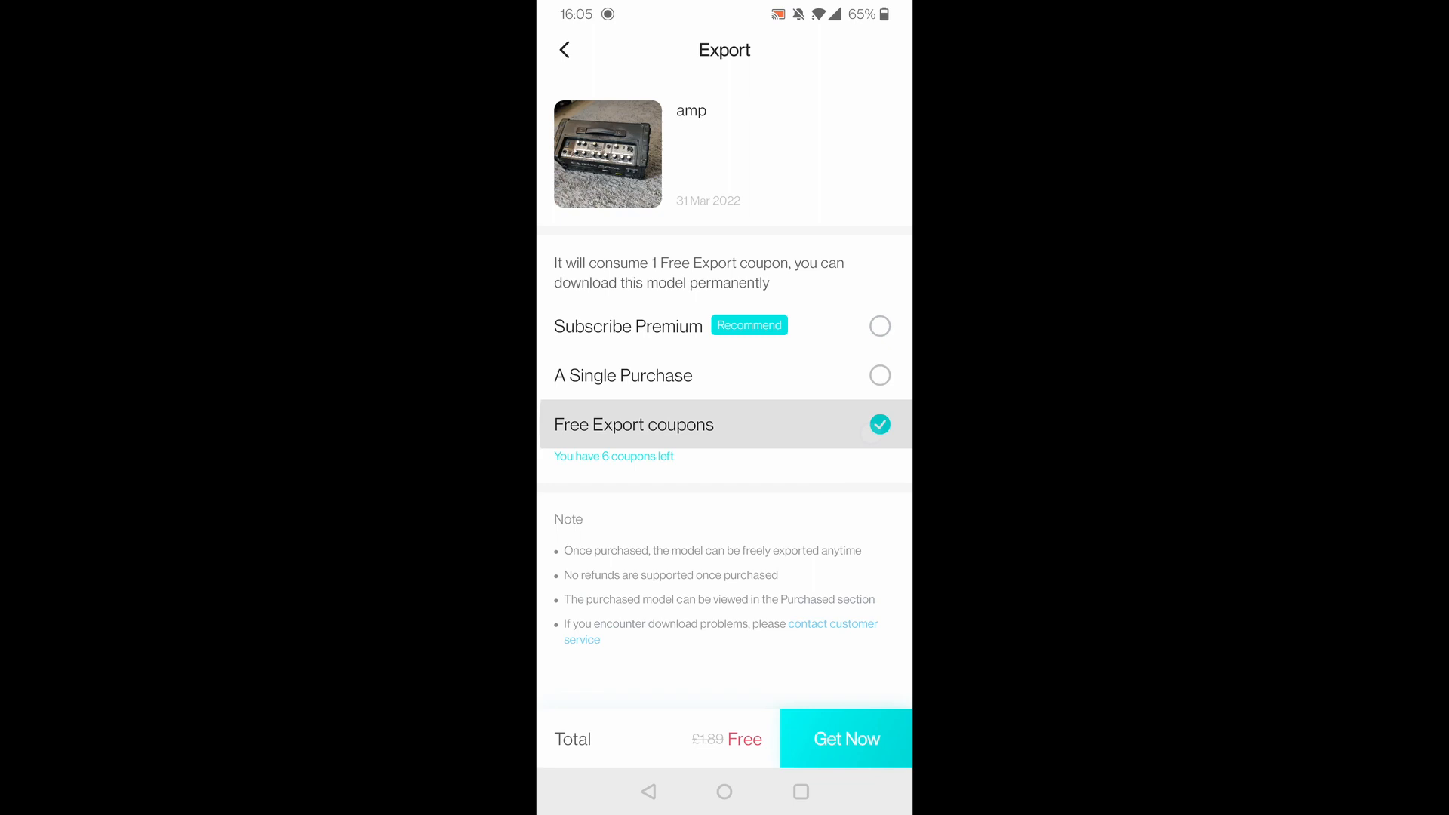
click(845, 738)
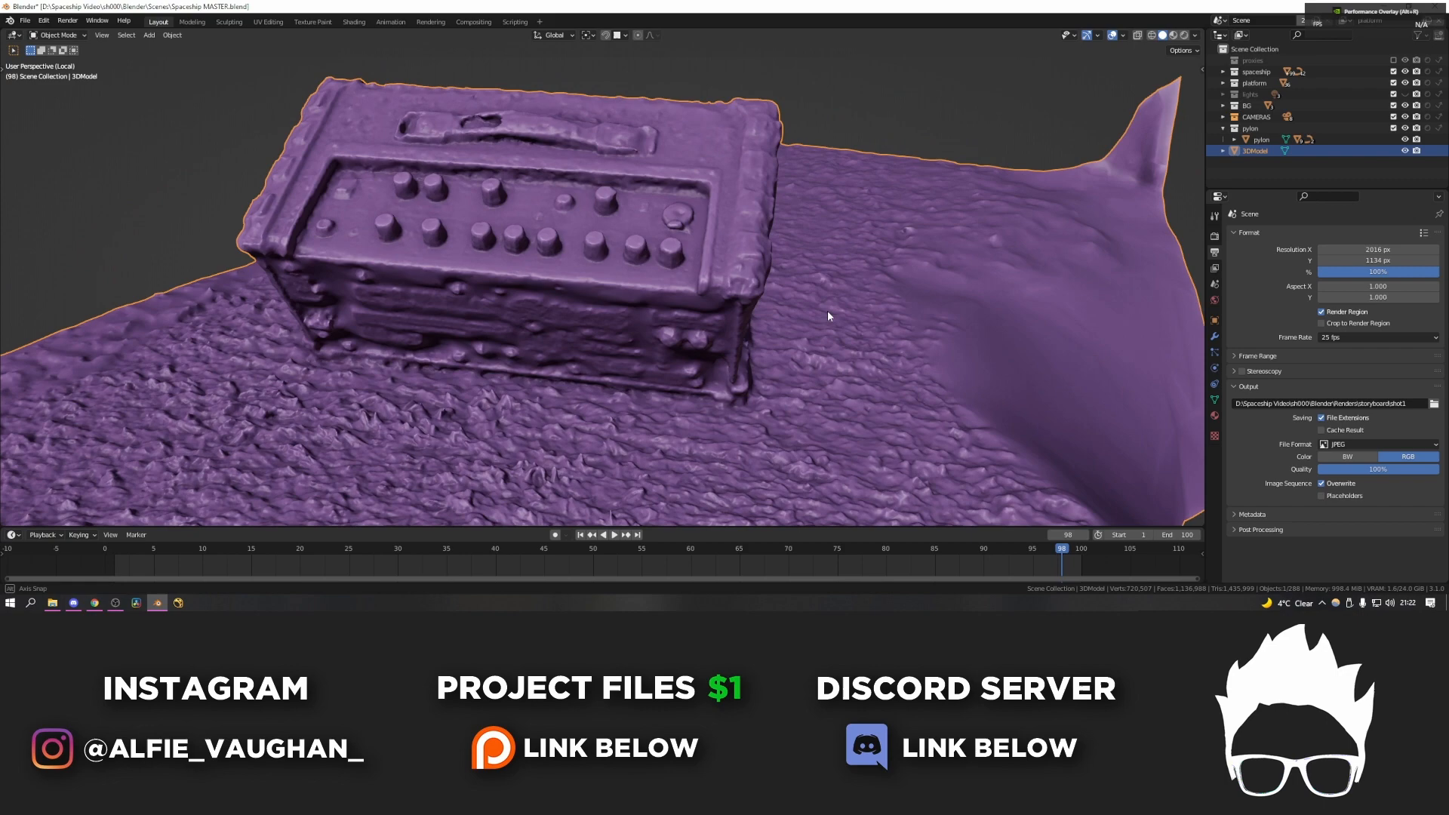
Step: Switch the selected 3DModel scan mesh into Edit Mode
key(Tab)
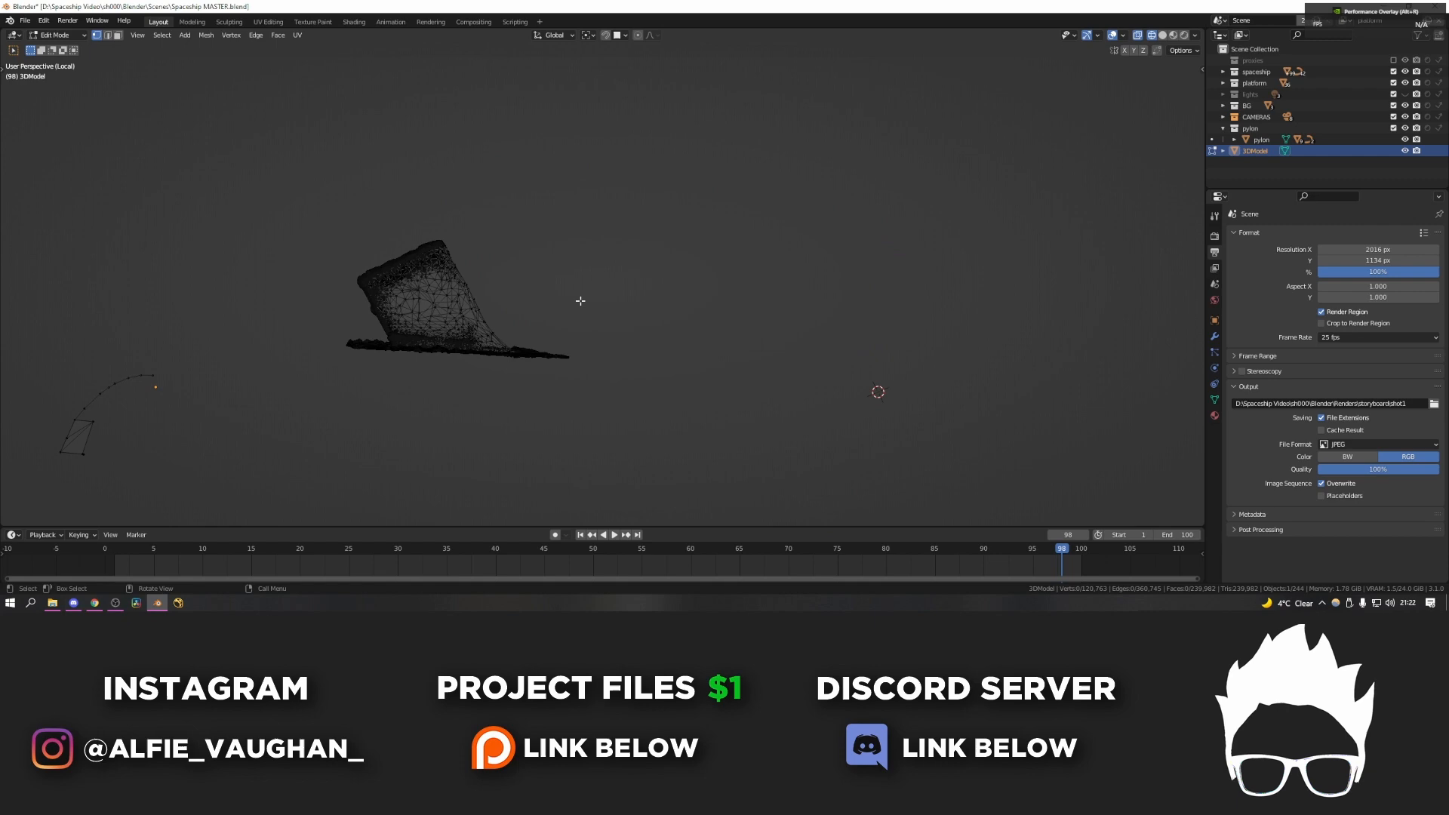